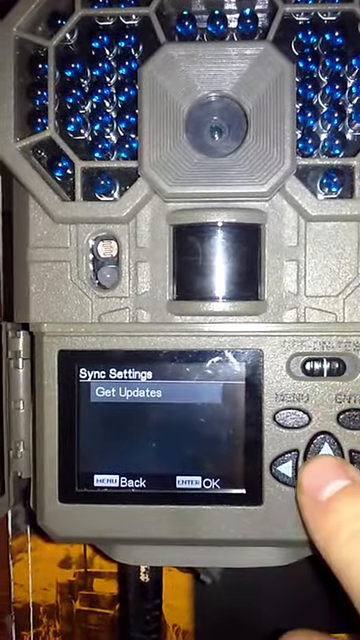
Step: Choose Get Updates in Sync Settings to bring up the 'Are You Sure? YES' prompt
left_click(325, 490)
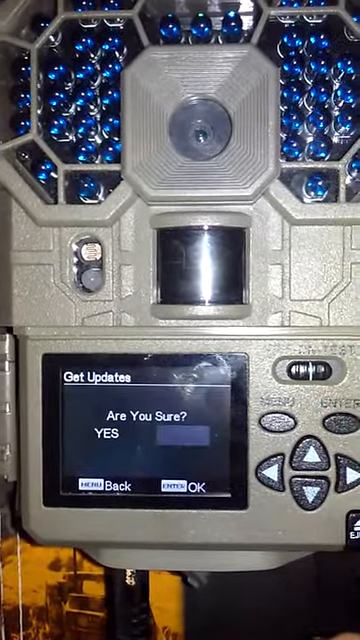